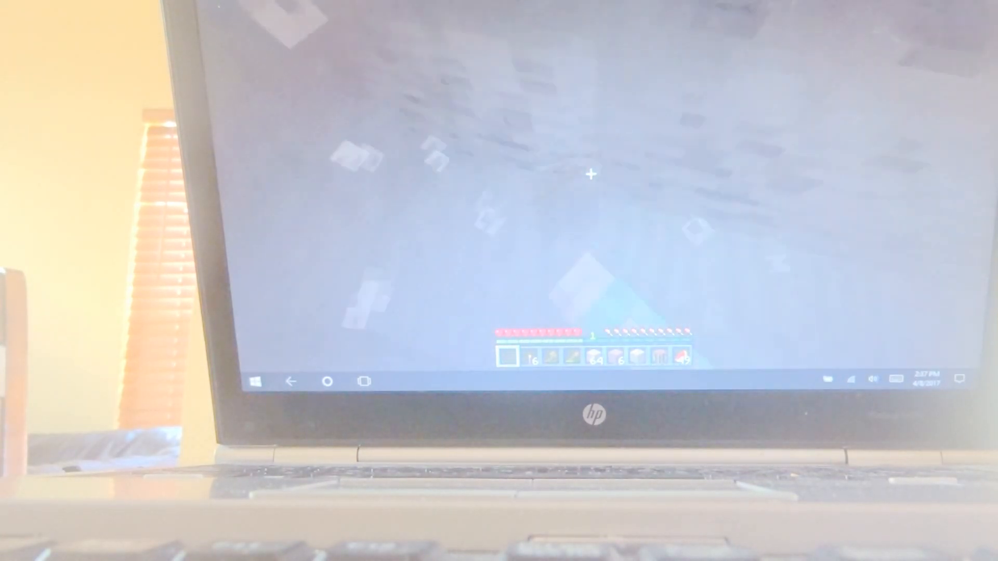
Mine more stone for cobblestone, checking the gathered items in the inventory before resuming
key(e)
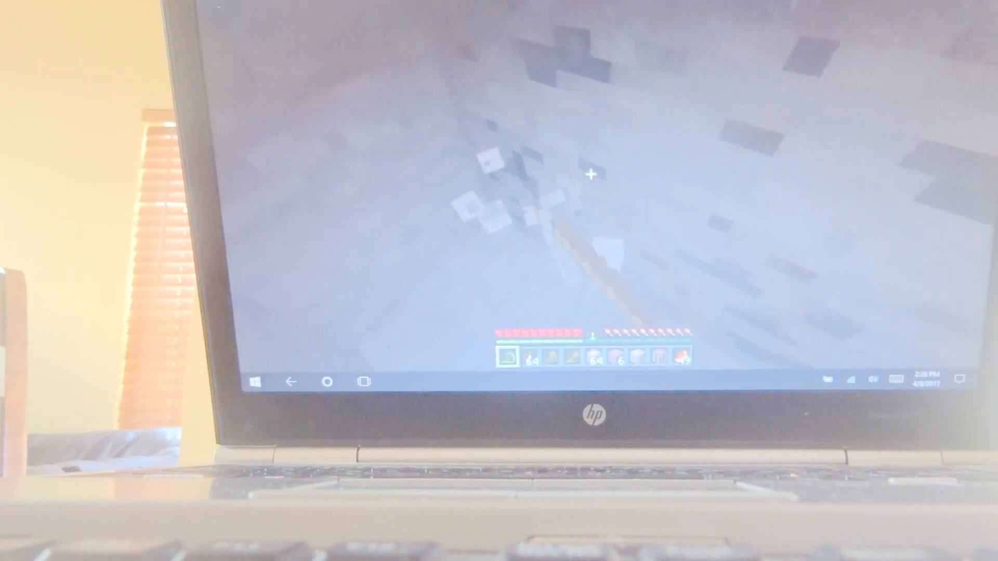
key(e)
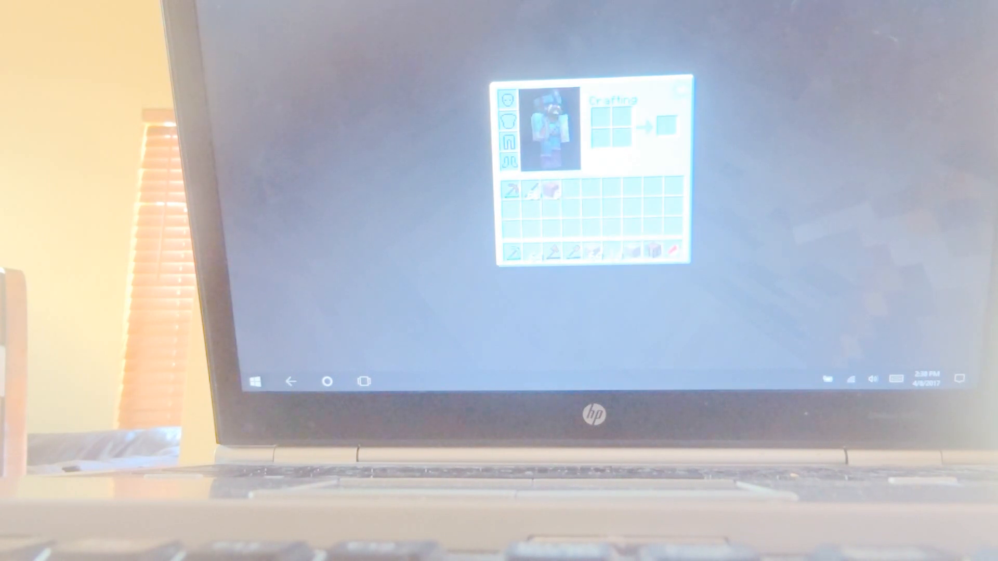
key(Escape)
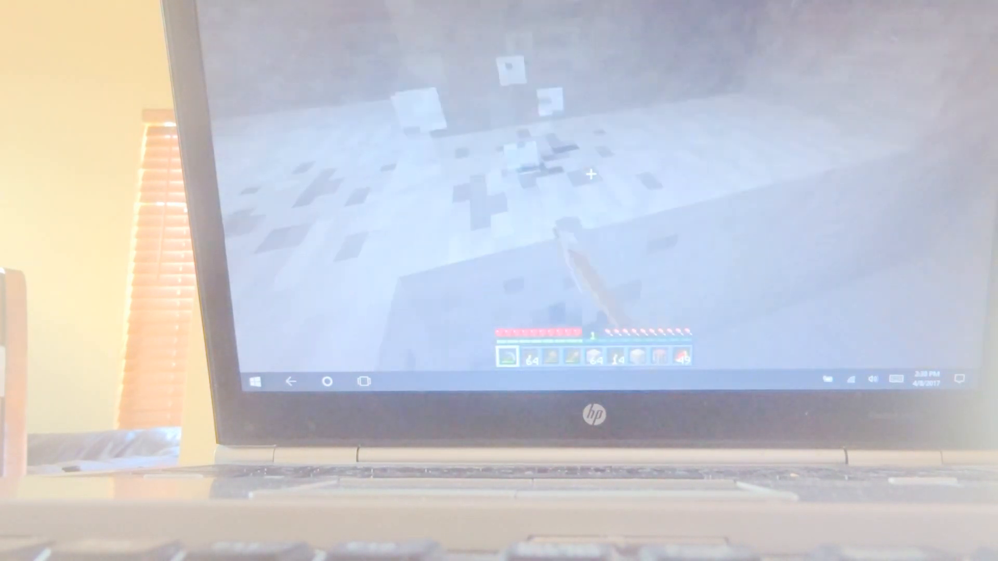